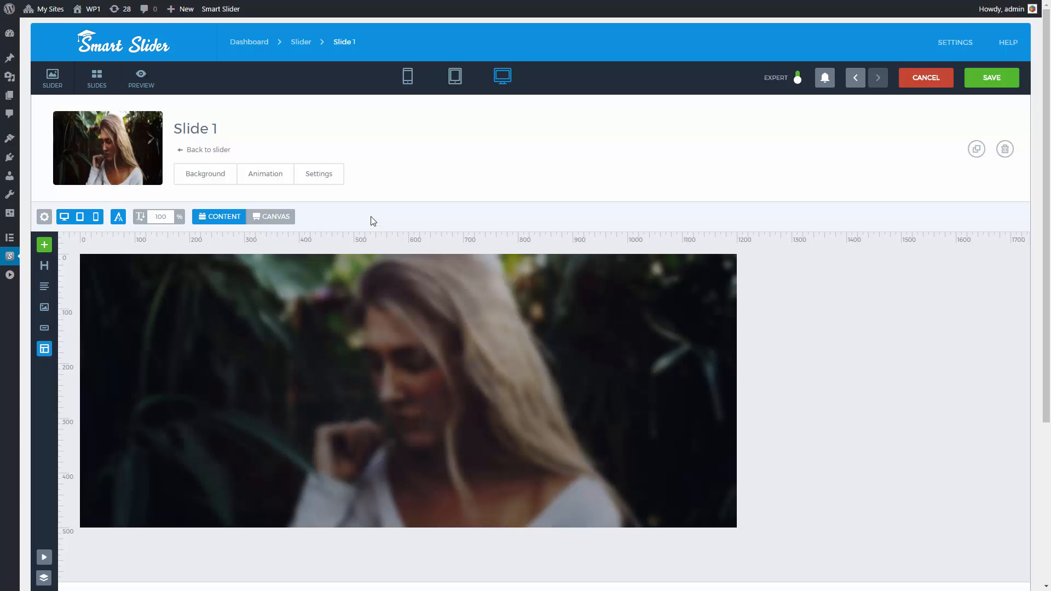
mouse_move(302, 206)
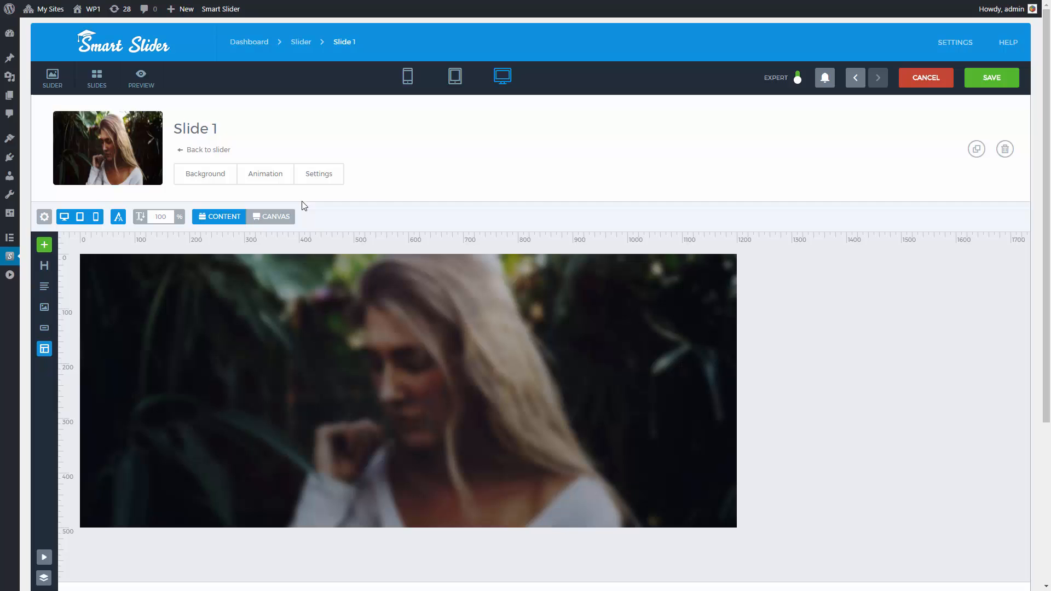
mouse_move(197, 214)
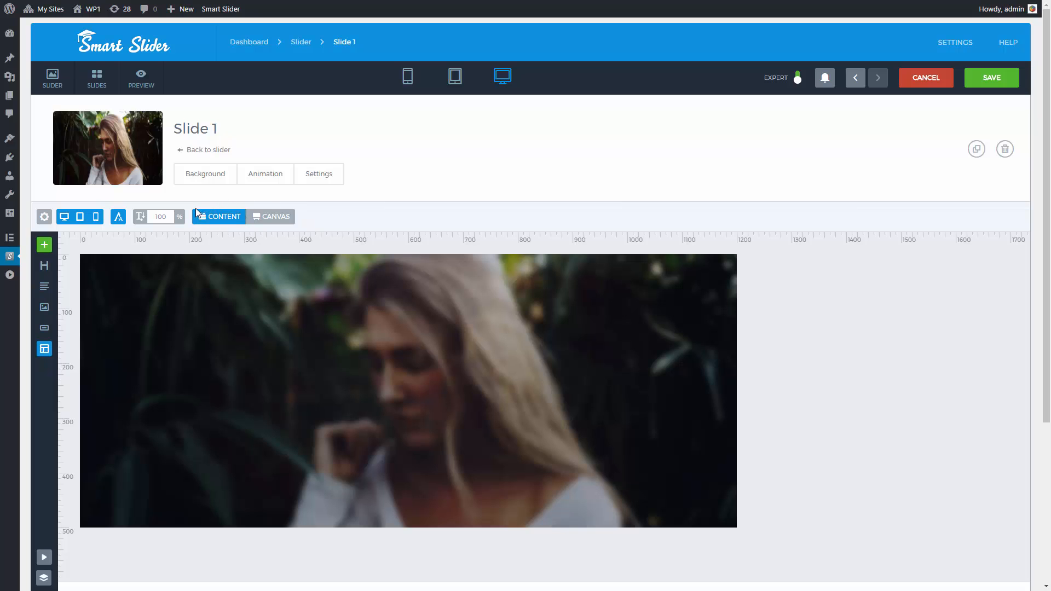
mouse_move(45, 266)
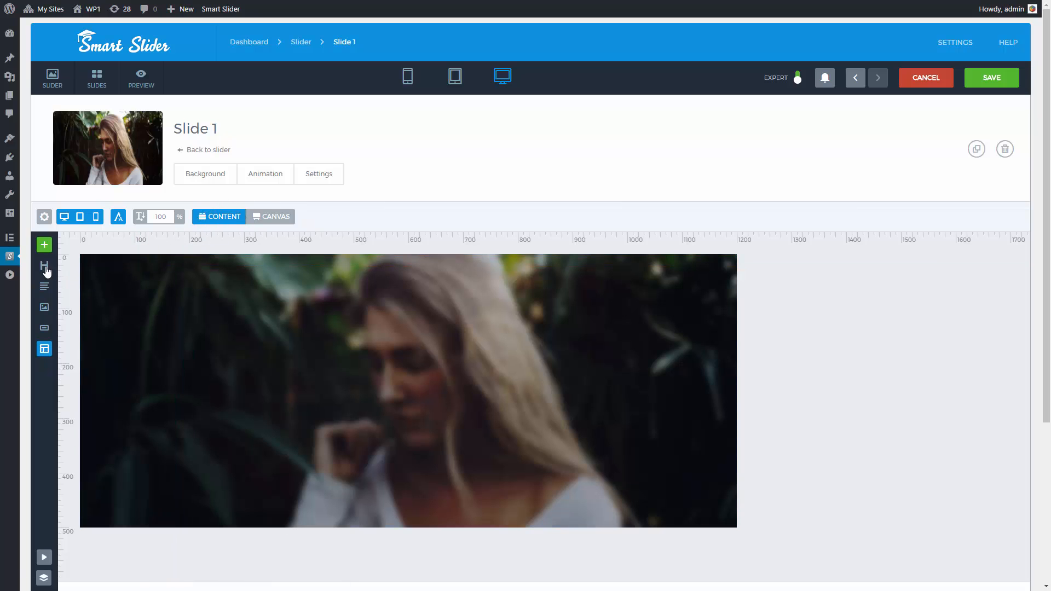
Place a Heading layer and a Text paragraph layer onto the slide.
click(44, 266)
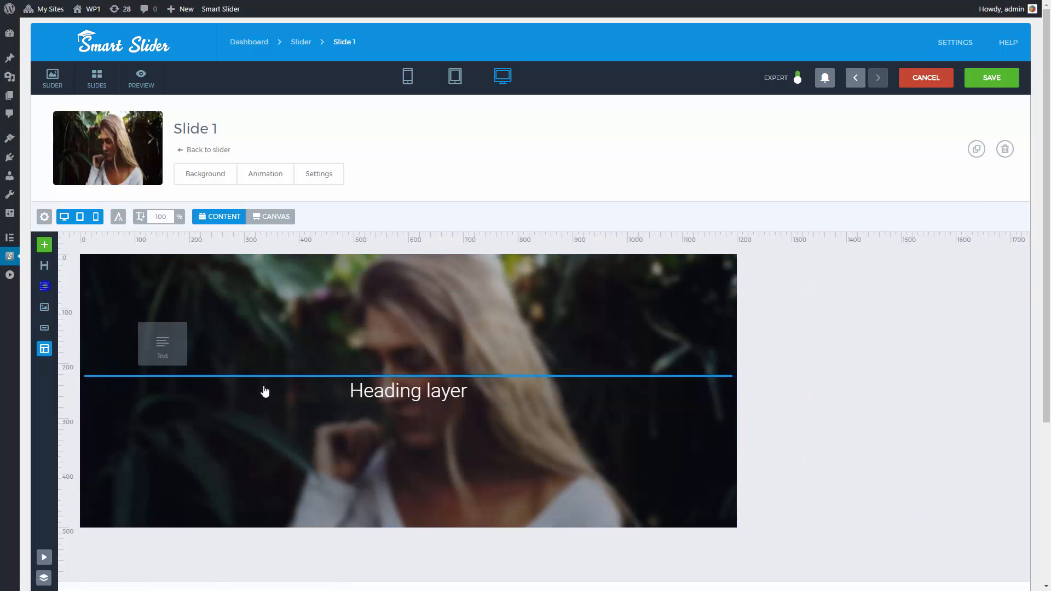
click(408, 391)
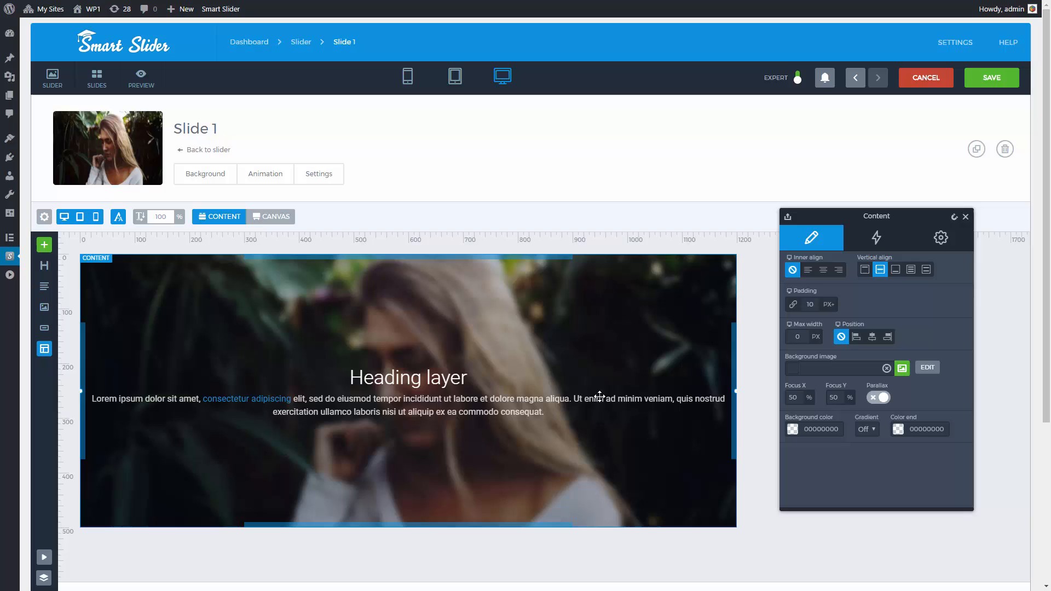
Set vertical align to middle, inner text align to center, and position the content block center.
click(865, 270)
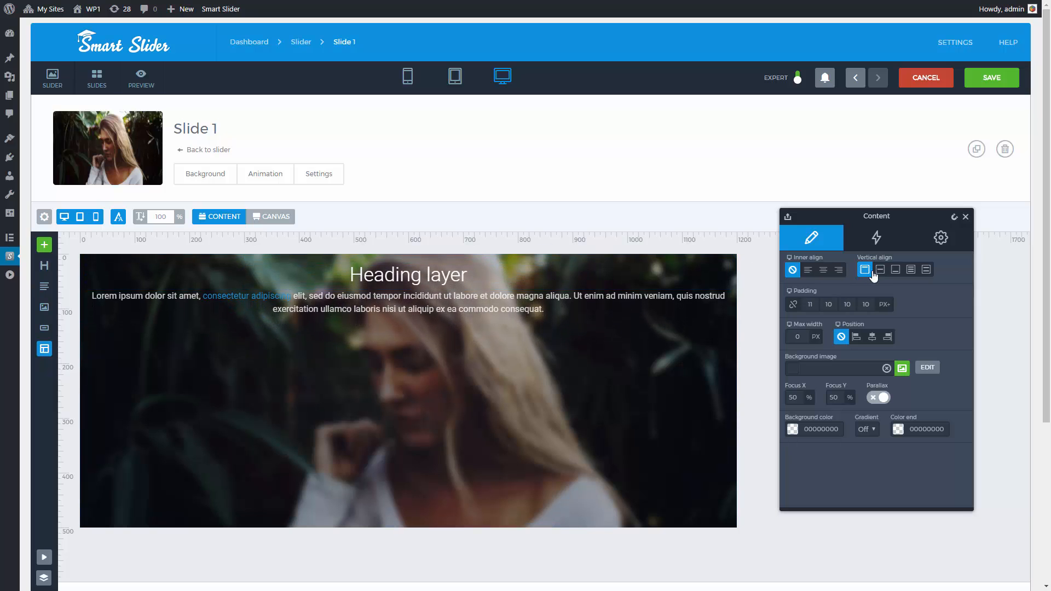
click(880, 269)
text(650)
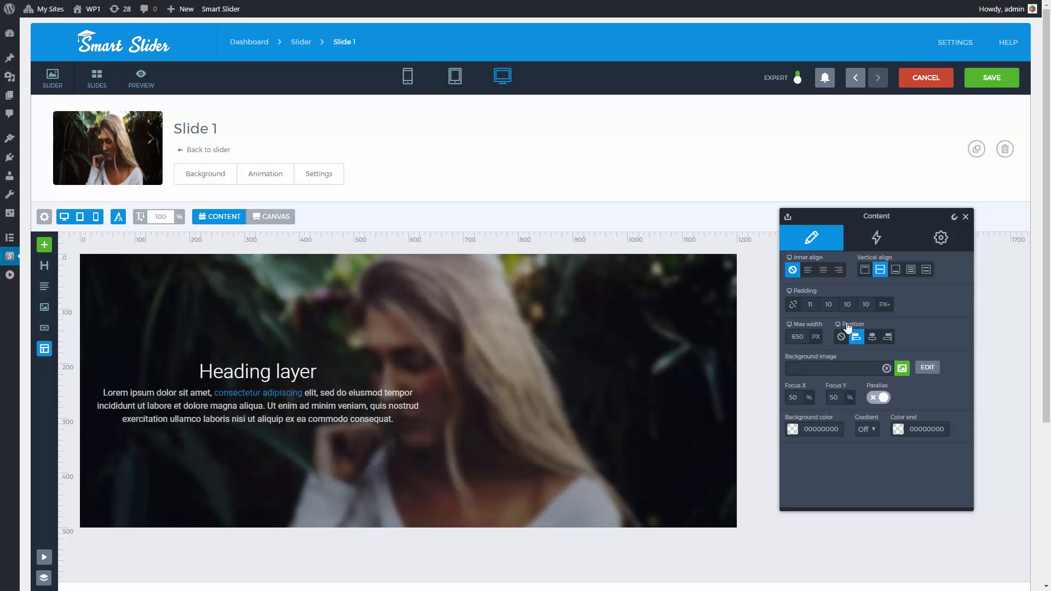
click(808, 270)
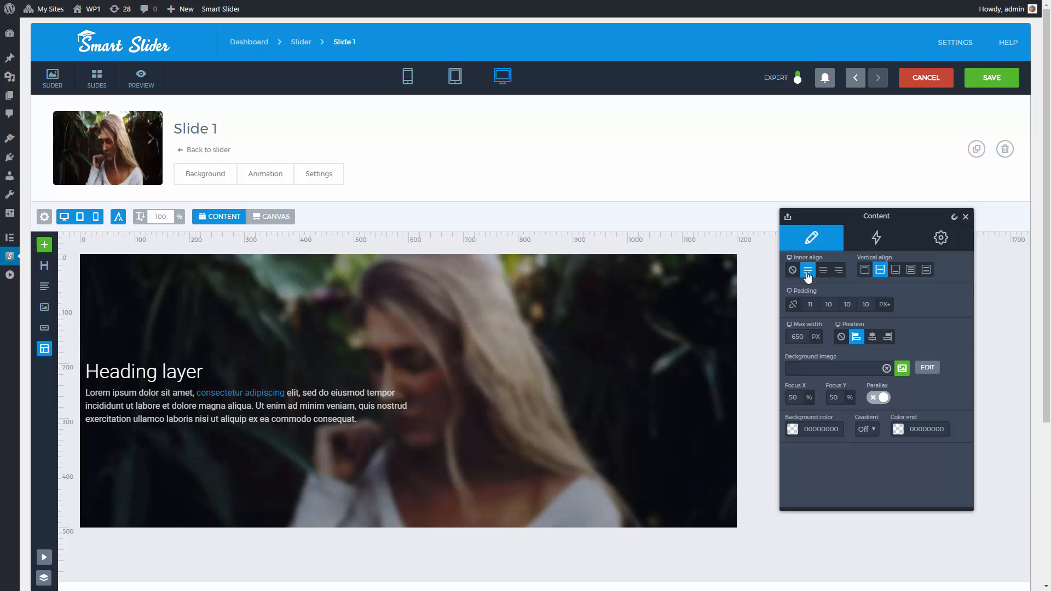
click(823, 270)
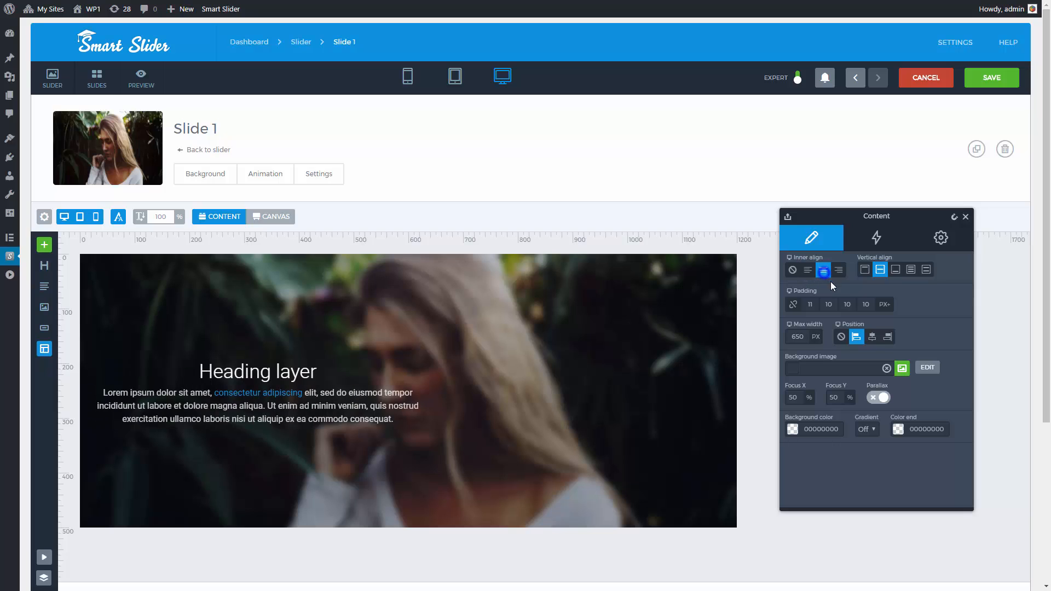
click(872, 336)
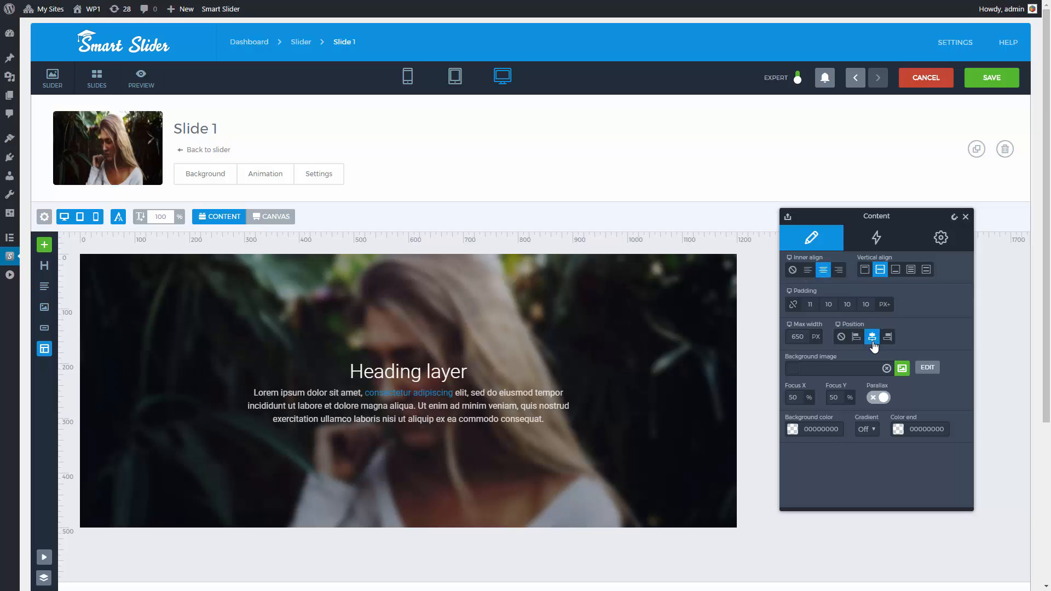
Insert a two-column Row layer below the paragraph.
click(44, 350)
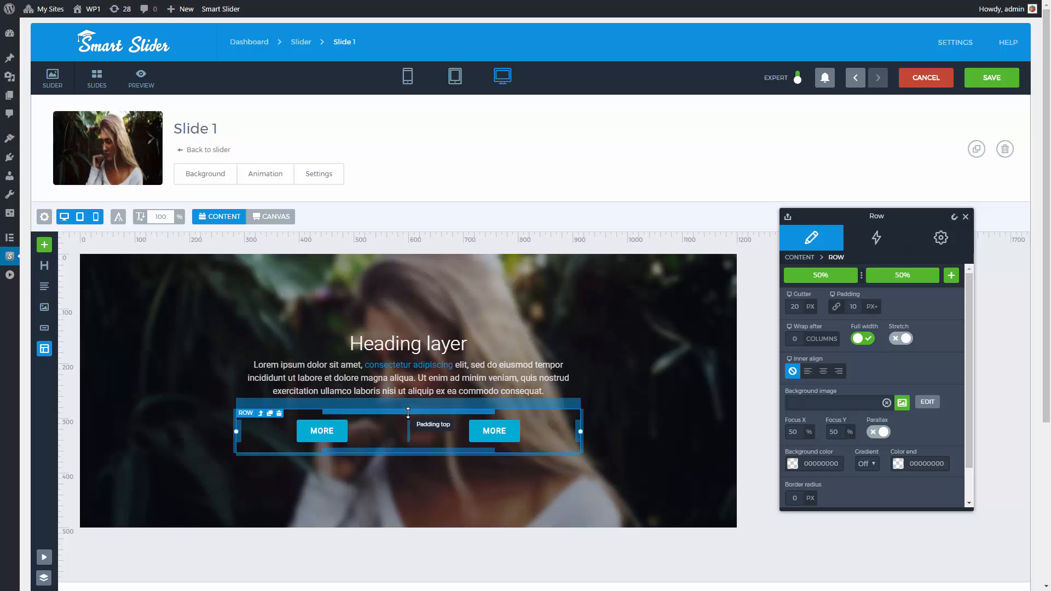
mouse_move(407, 75)
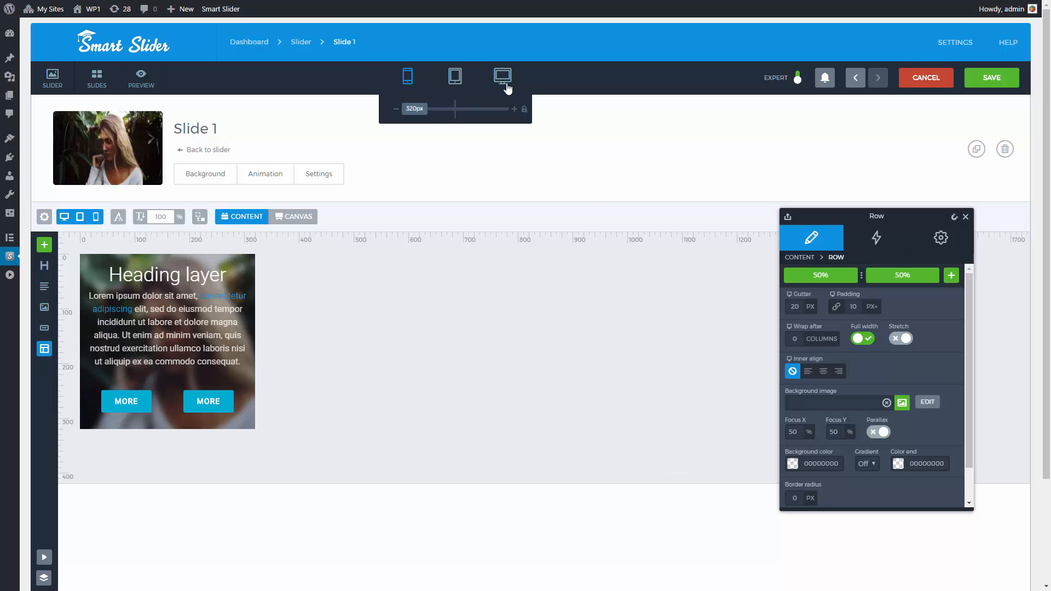
click(502, 76)
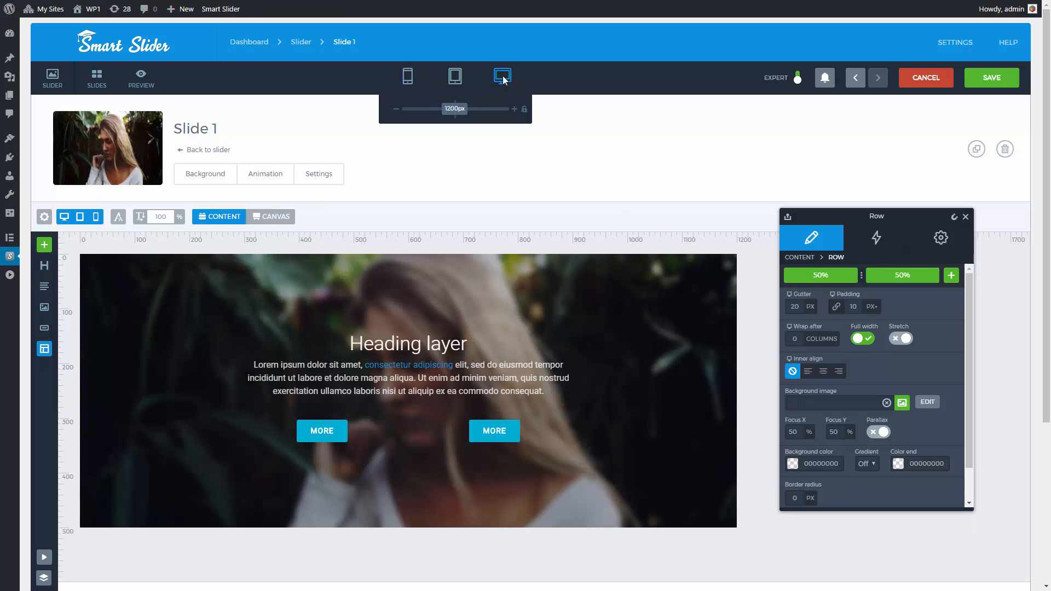
click(275, 215)
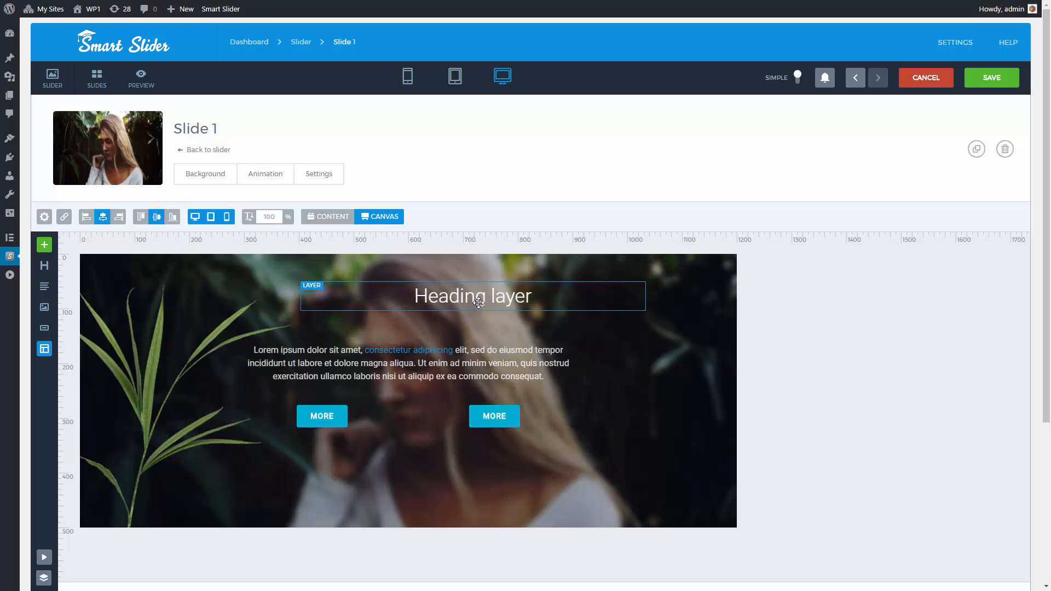
Switch the slide editor from Canvas mode back to Content mode.
click(327, 216)
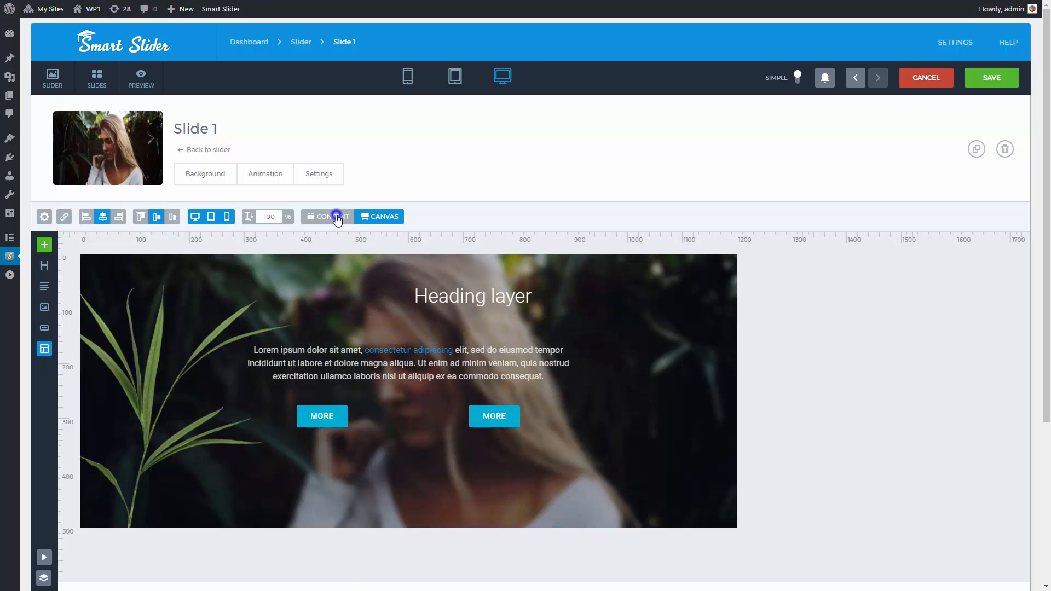
click(328, 217)
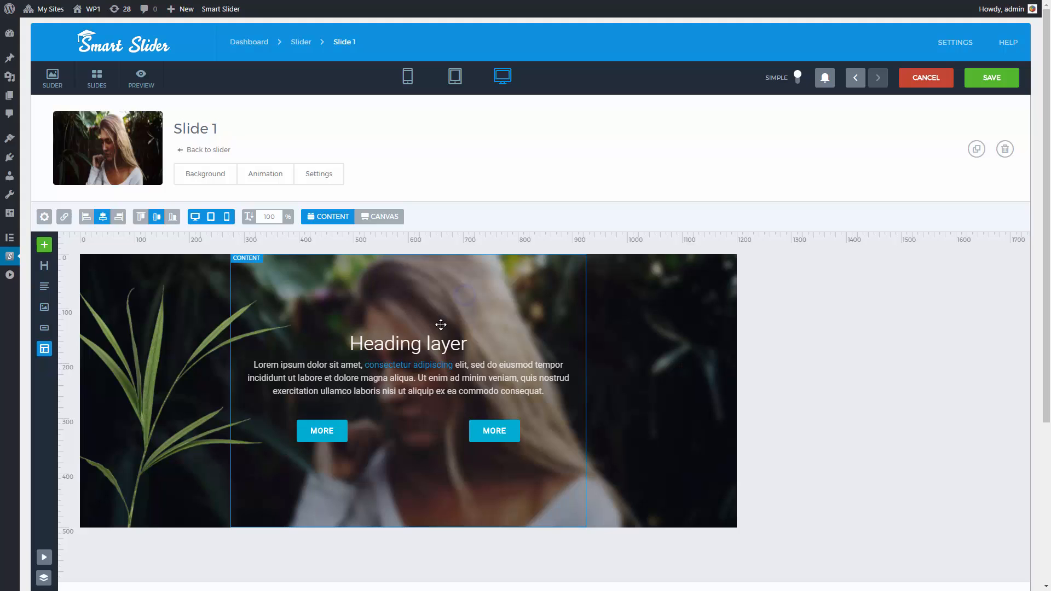